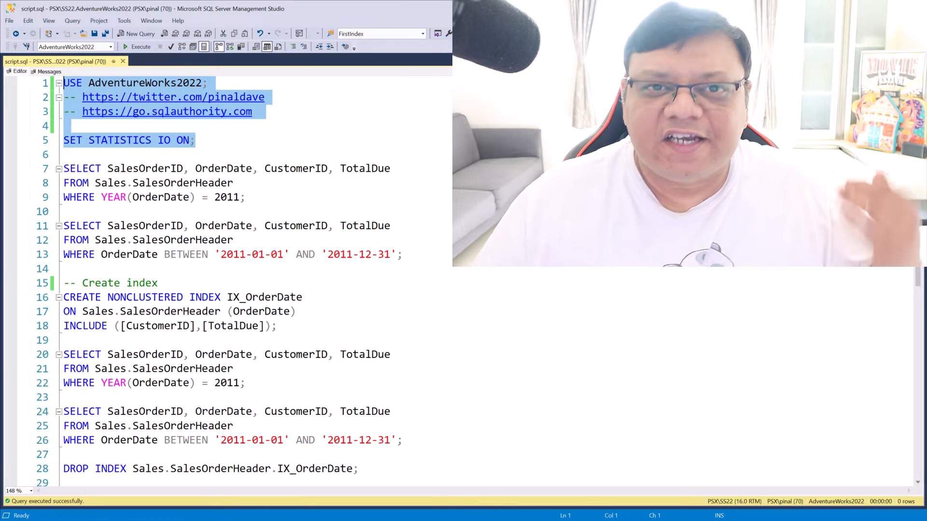
Step: Run the USE AdventureWorks2022 and SET STATISTICS IO ON setup batch, then return to the script
{"action": "left_click", "coordinate": [141, 46]}
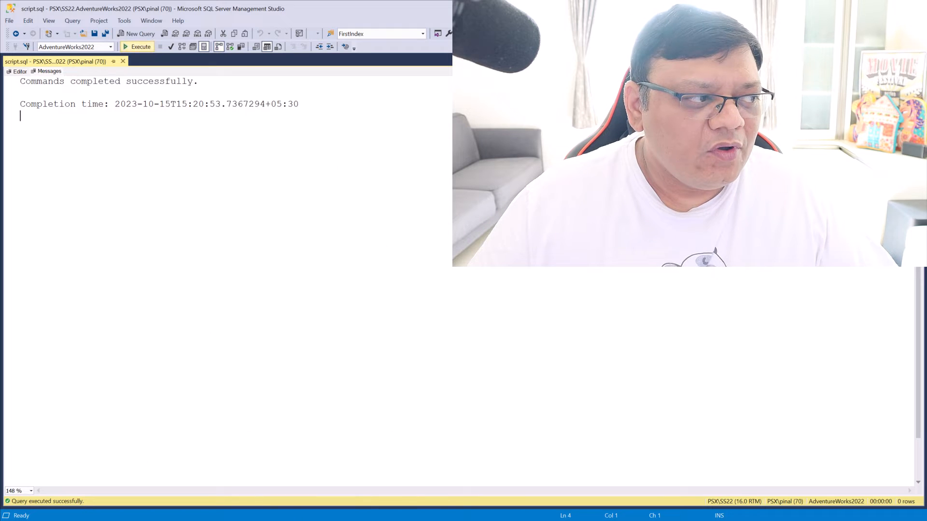
{"action": "left_click", "coordinate": [20, 71]}
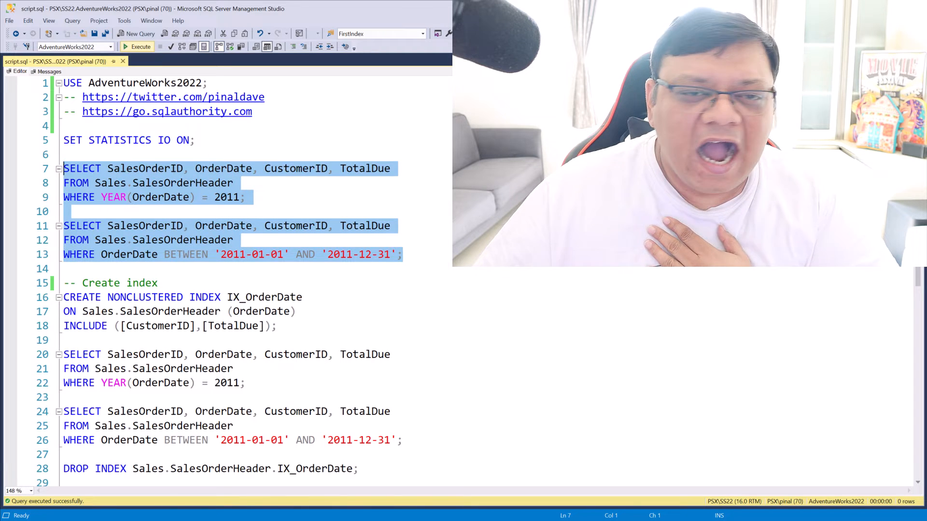
Step: Run the YEAR and BETWEEN 2011 queries; compare plans (clustered index scans) and 686 logical reads each
{"action": "left_click", "coordinate": [140, 46]}
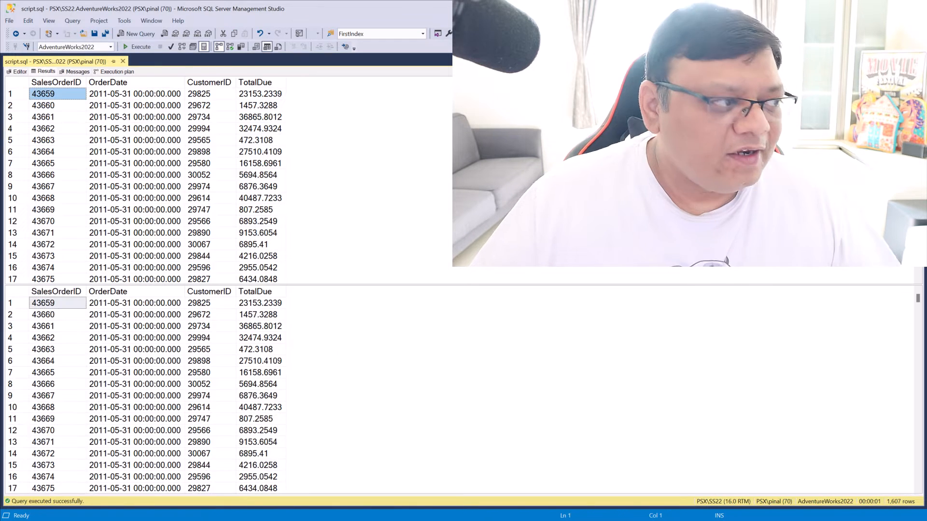
{"action": "left_click", "coordinate": [116, 71]}
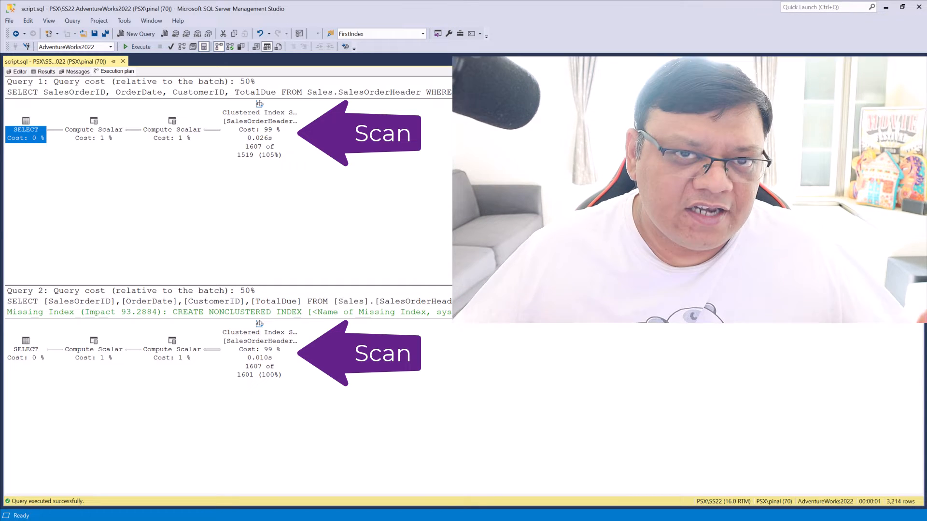
{"action": "left_click", "coordinate": [77, 72]}
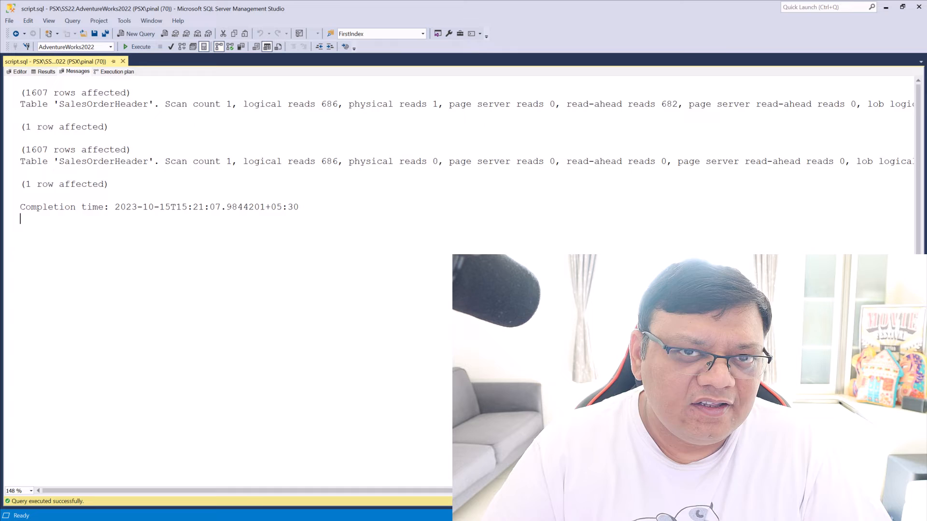
{"action": "left_click", "coordinate": [19, 71]}
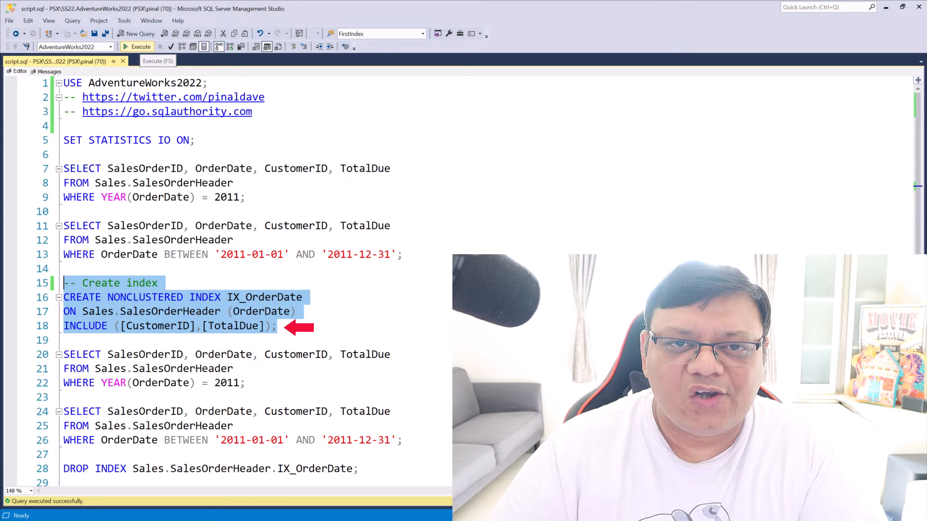
Step: Execute CREATE NONCLUSTERED INDEX IX_OrderDate on OrderDate including CustomerID and TotalDue
{"action": "left_click", "coordinate": [140, 46]}
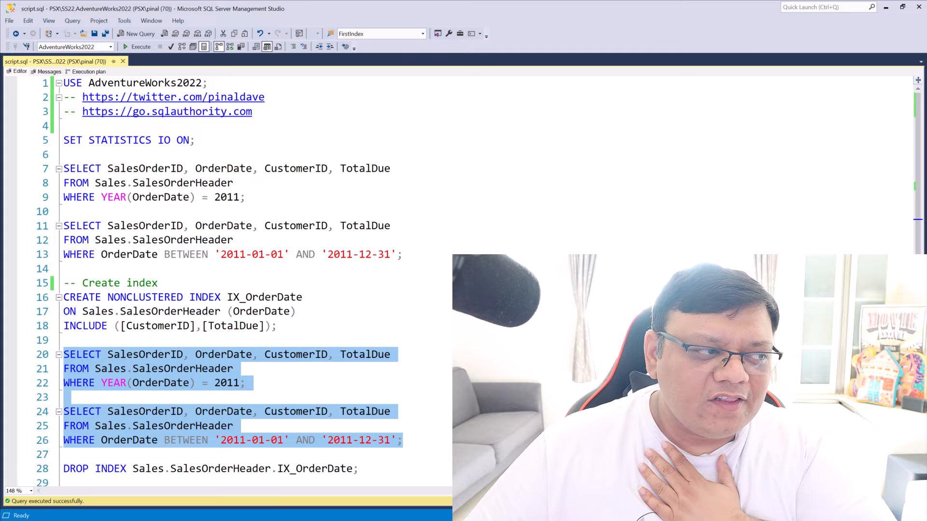
Step: Rerun both queries and compare: YEAR index scan with 119 reads, BETWEEN index seek with 8
{"action": "left_click", "coordinate": [141, 46]}
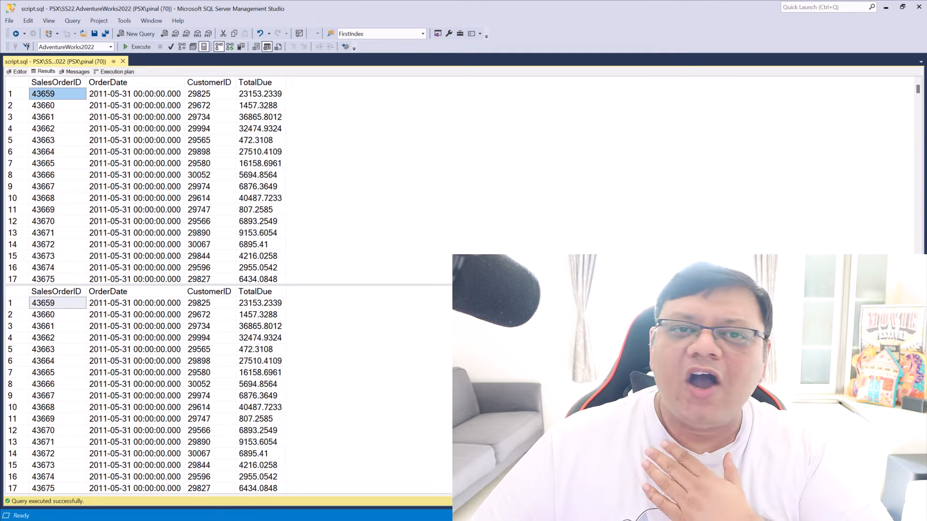
{"action": "left_click", "coordinate": [114, 72]}
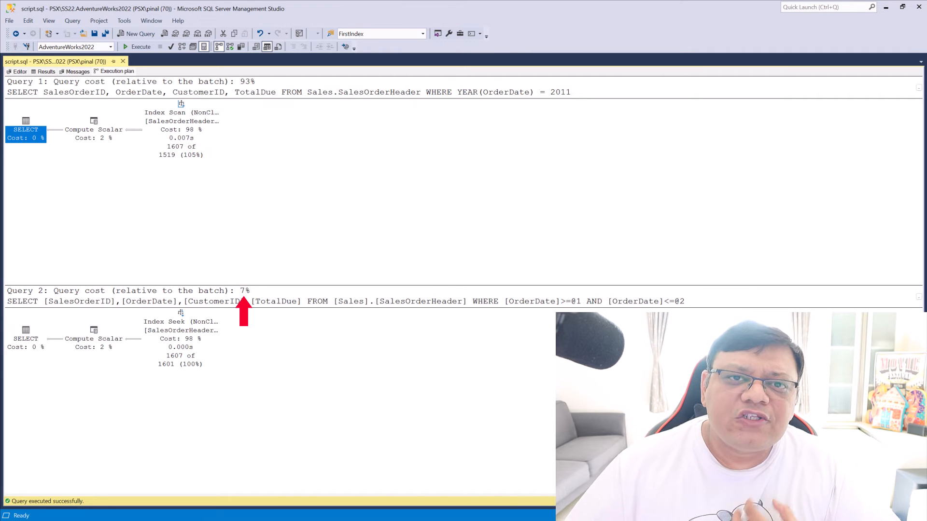
{"action": "left_click", "coordinate": [77, 72]}
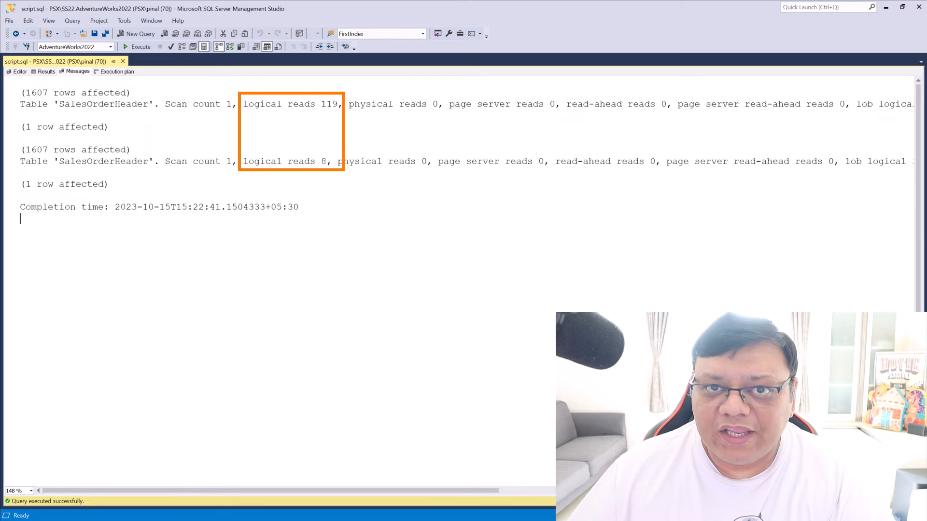
{"action": "left_click", "coordinate": [18, 71]}
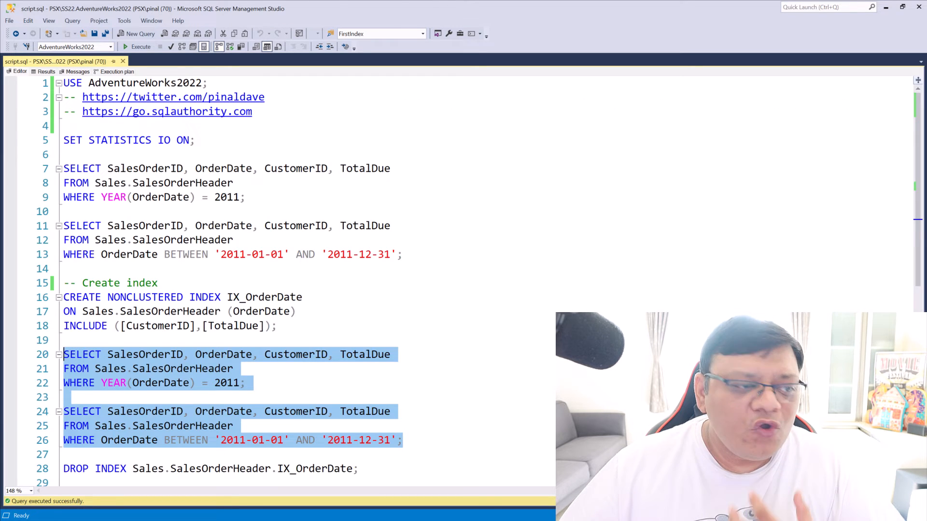